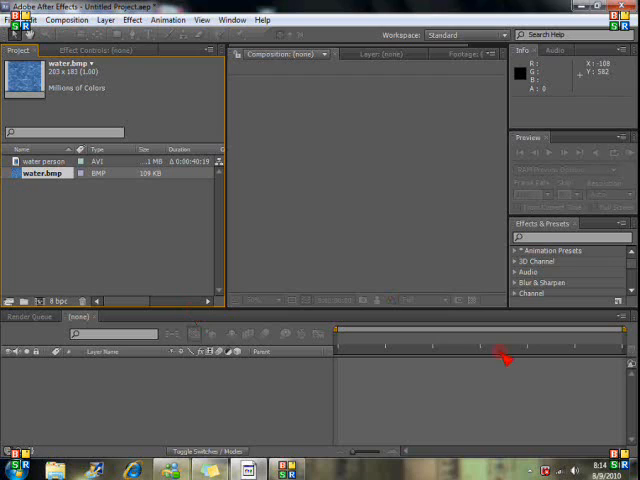
mouse_move(287, 334)
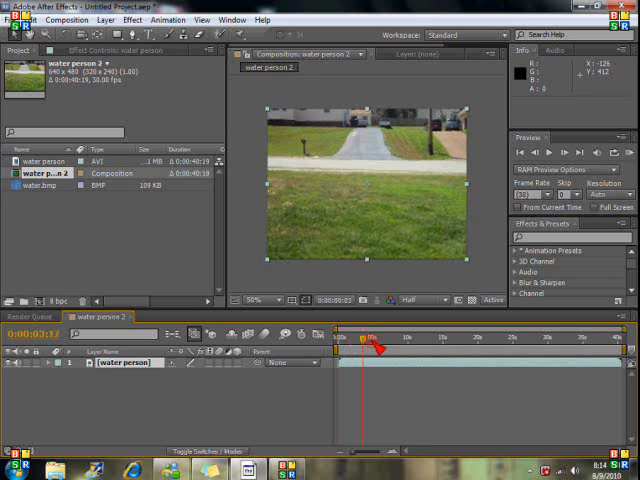
- Scrub the water person clip back and forth to preview where he walks in
left_click_drag(358, 347, 465, 347)
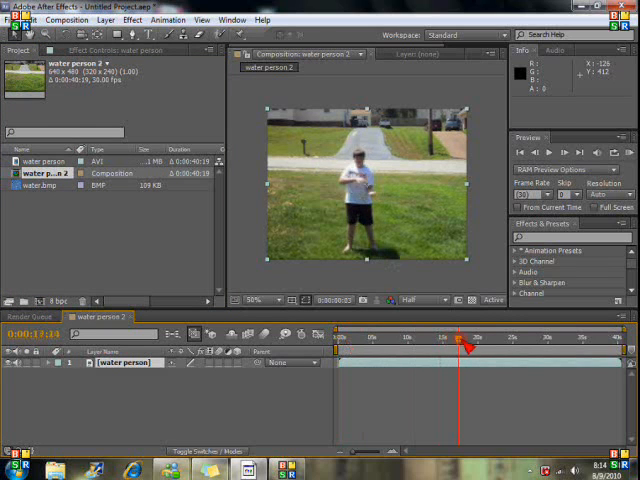
left_click_drag(463, 345, 418, 345)
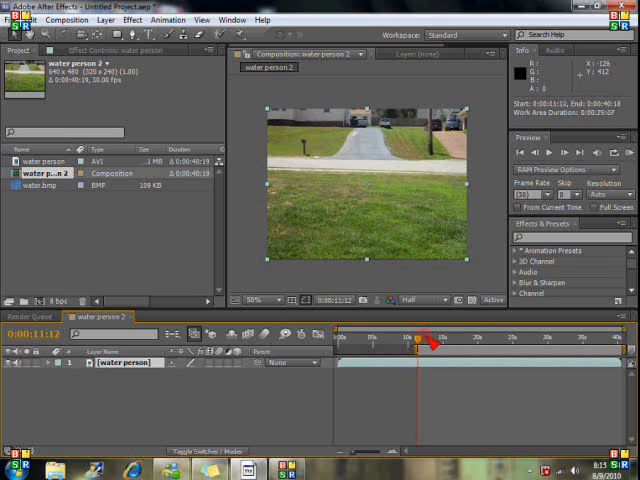
- Move the time indicator to about 0:00:11:10 to start the work area there
left_click_drag(421, 343, 511, 343)
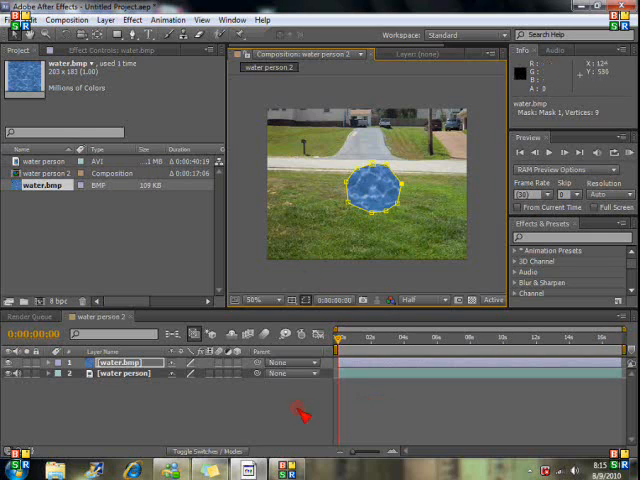
mouse_move(368, 372)
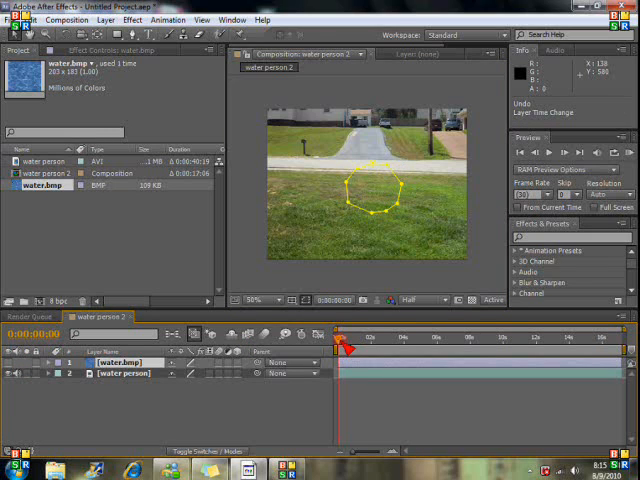
- Find the 0:00:04:25 start for water.bmp and reveal its Scale property
left_click_drag(337, 349, 405, 349)
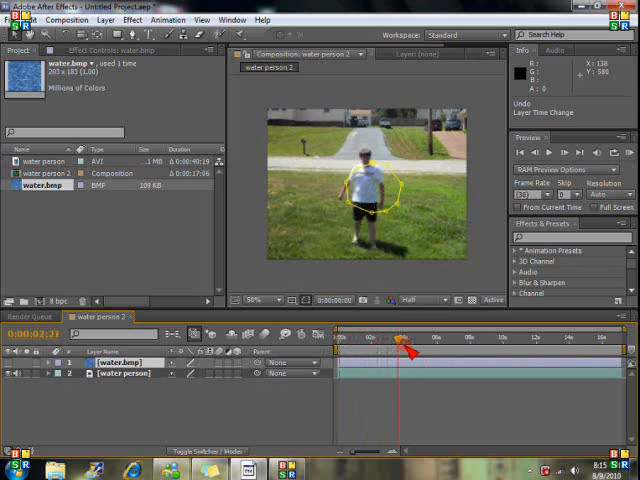
left_click_drag(397, 340, 418, 340)
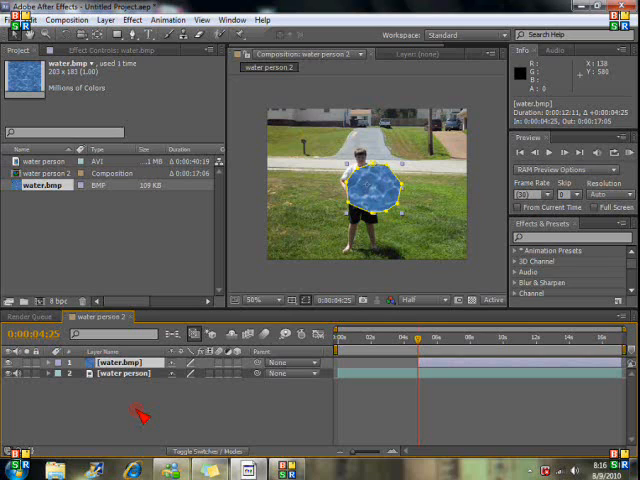
left_click(42, 362)
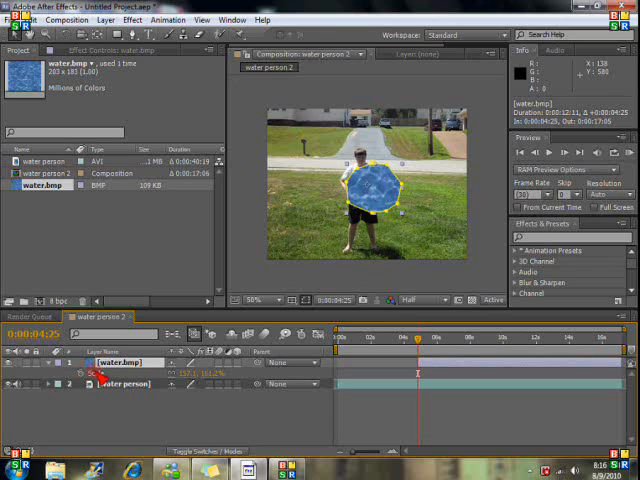
left_click(42, 373)
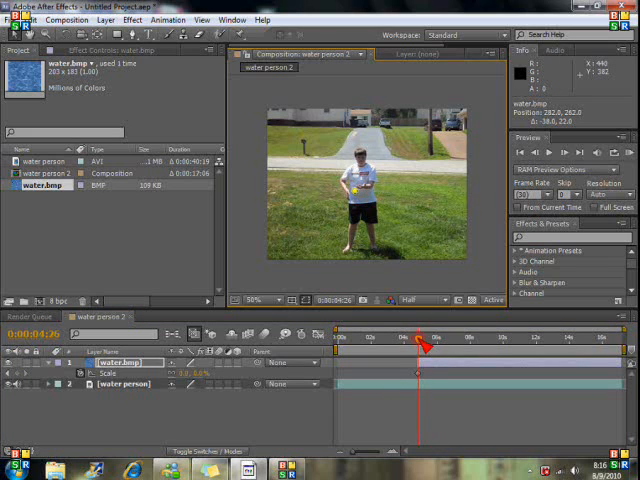
- Keyframe Scale from 0% at 4:25 to 80% a few frames later, then preview
left_click_drag(412, 340, 420, 340)
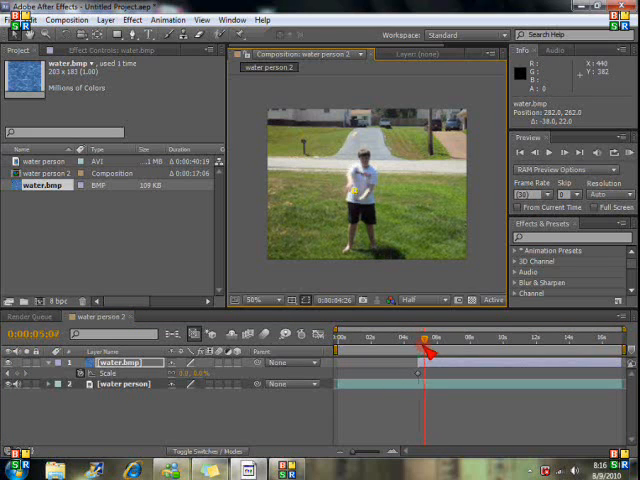
left_click(425, 342)
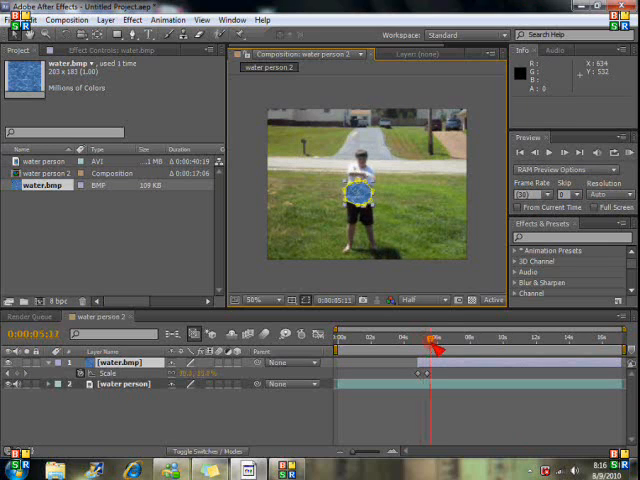
left_click_drag(430, 350, 420, 350)
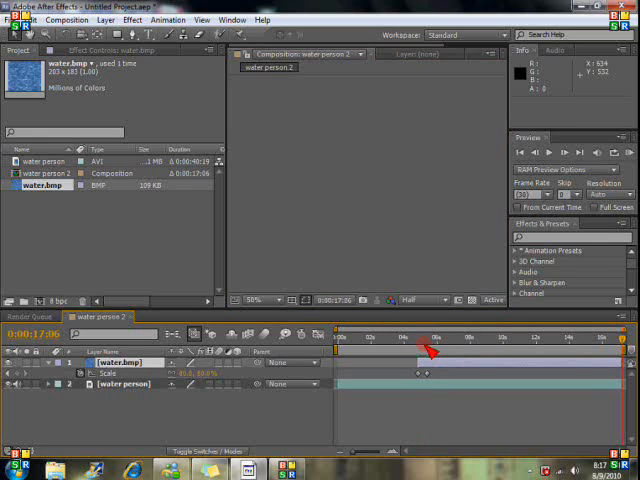
left_click_drag(430, 349, 588, 349)
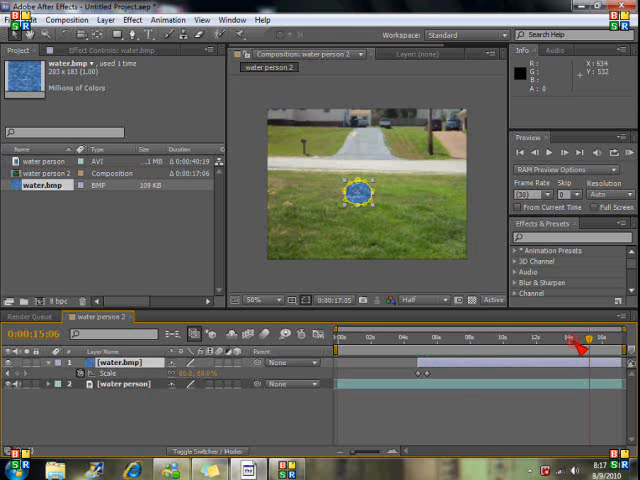
left_click_drag(573, 348, 420, 348)
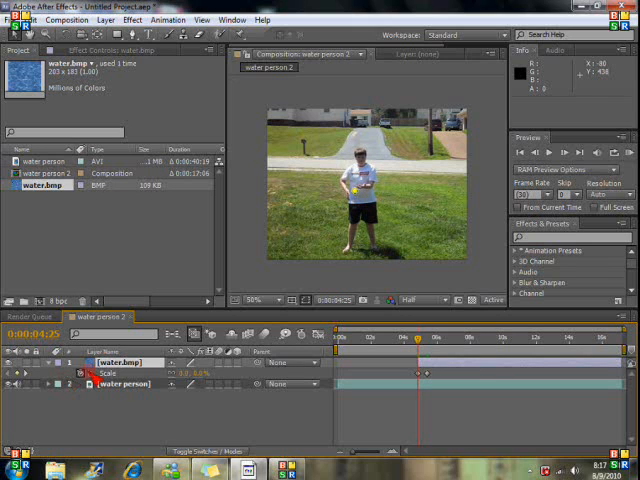
- Apply Effect > Distort > Twirl to the water.bmp layer
right_click(95, 372)
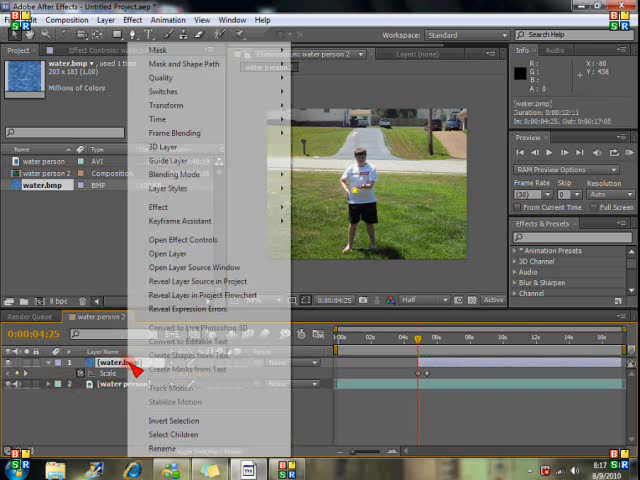
mouse_move(180, 295)
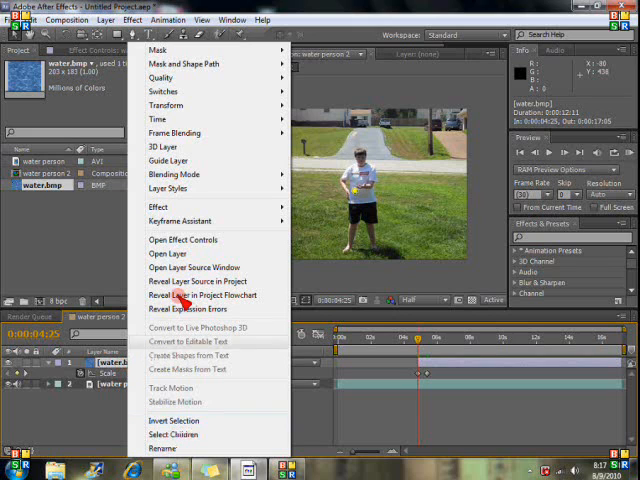
left_click(157, 207)
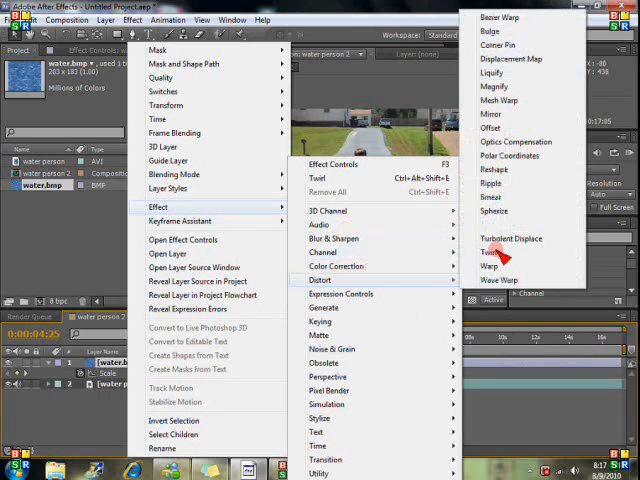
left_click(491, 251)
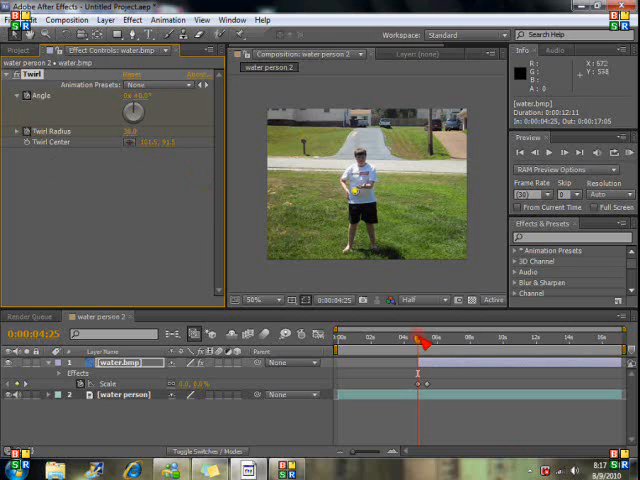
- Keyframe the Twirl Angle at 4:25 and later, scrubbing to check the swirl
left_click_drag(423, 338, 610, 338)
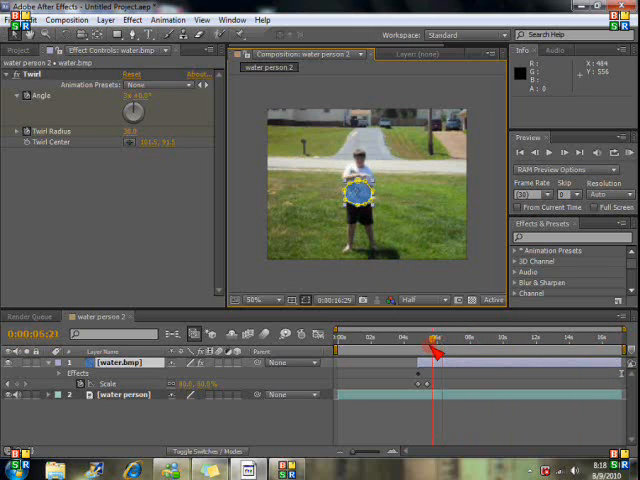
left_click_drag(424, 344, 418, 344)
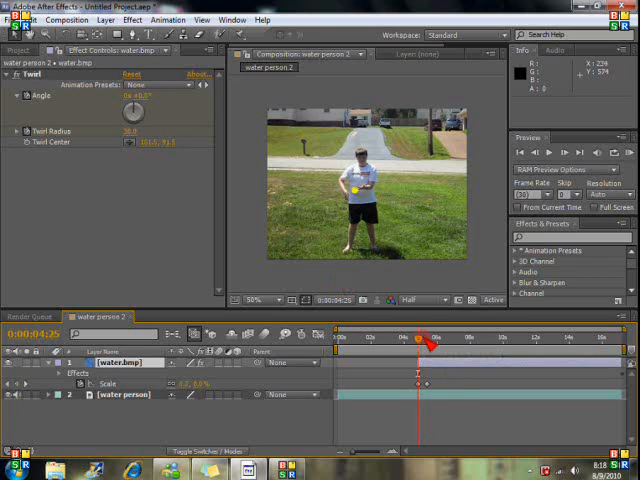
left_click_drag(415, 338, 432, 338)
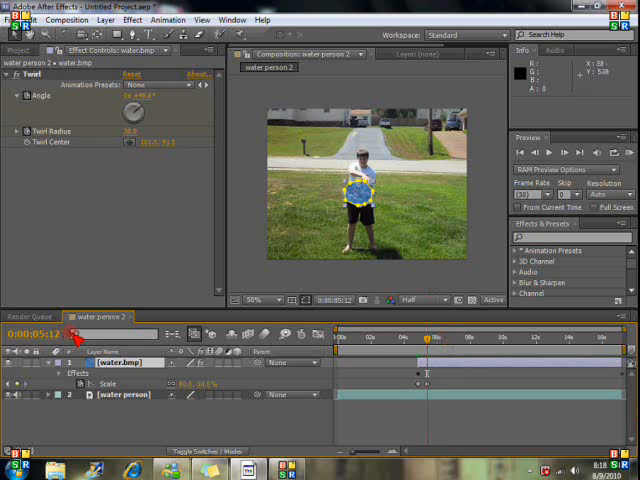
- Select the water.bmp layer to reveal its Position property
left_click(95, 362)
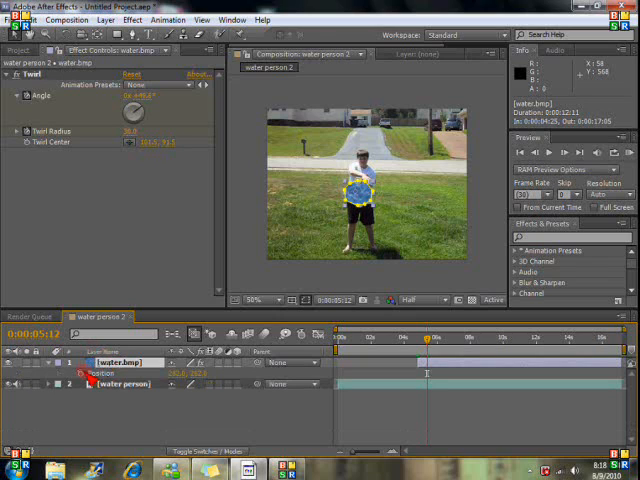
mouse_move(85, 380)
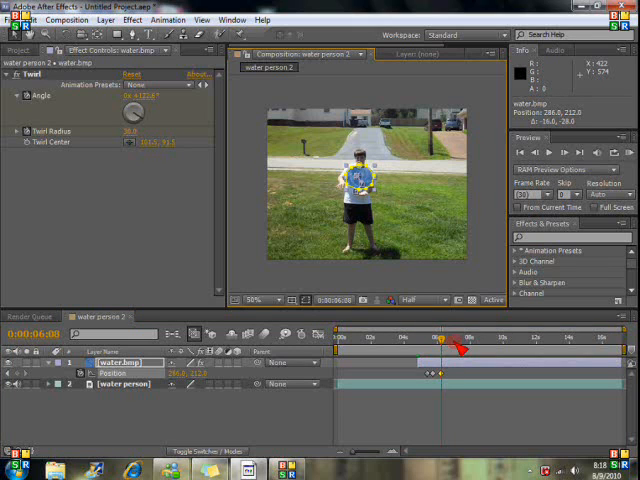
- Step toward 13 seconds, dragging the ball onto the hands to add Position keys
left_click(455, 337)
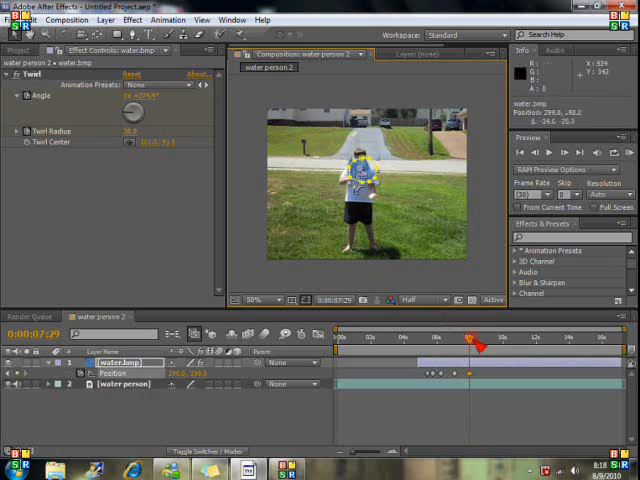
left_click_drag(470, 342, 480, 342)
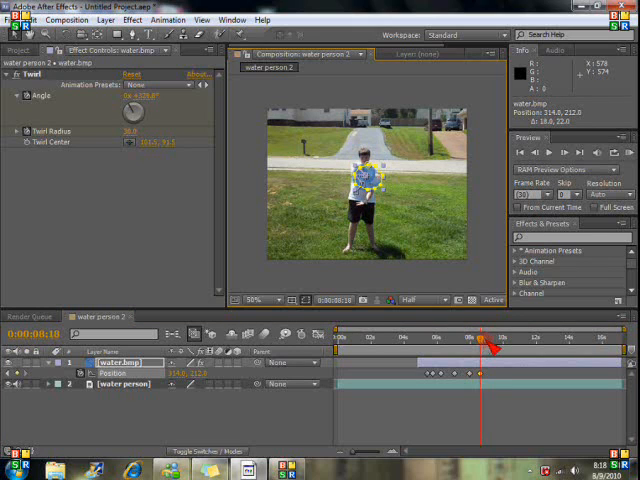
left_click_drag(483, 343, 497, 343)
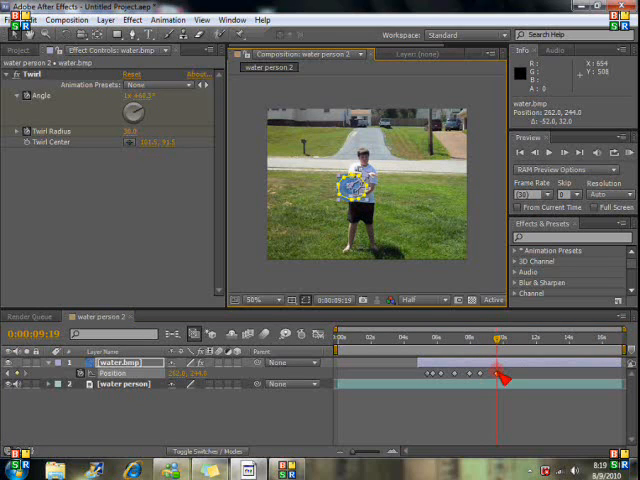
left_click(490, 372)
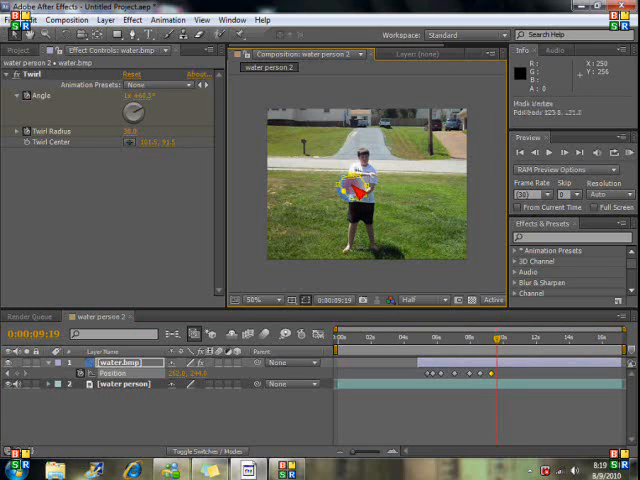
mouse_move(350, 185)
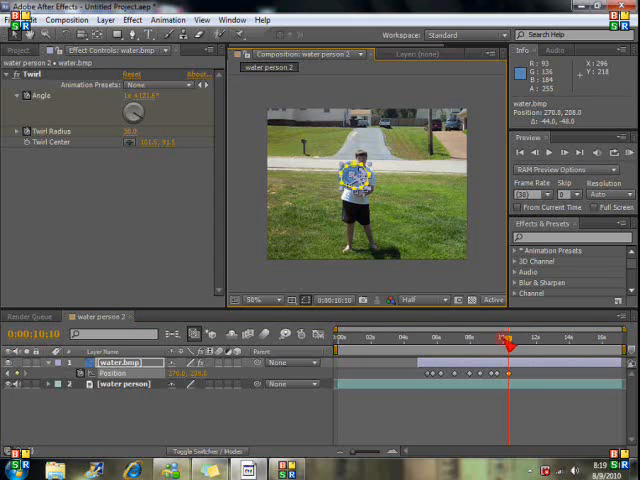
left_click_drag(503, 343, 520, 343)
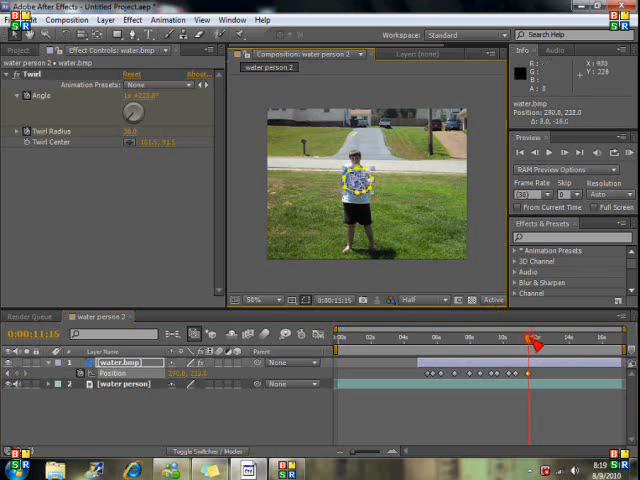
left_click_drag(528, 343, 546, 343)
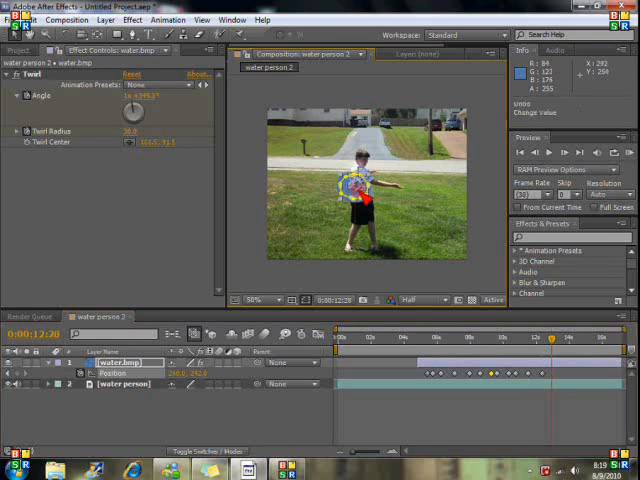
- At 12:28 drag the ball from the outstretched hand past the right frame edge
left_click_drag(350, 190, 430, 180)
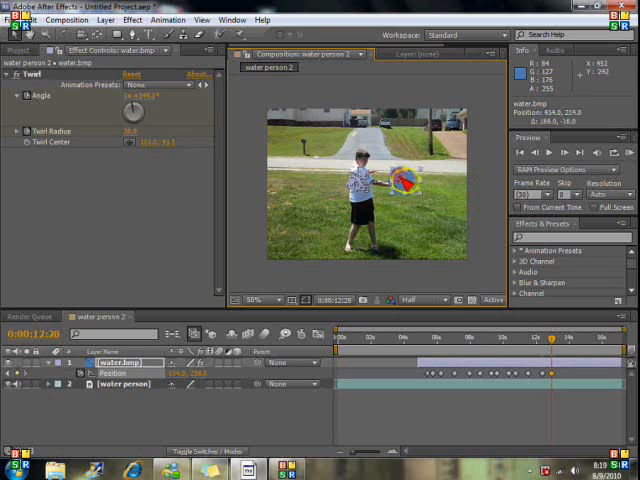
left_click_drag(410, 185, 485, 190)
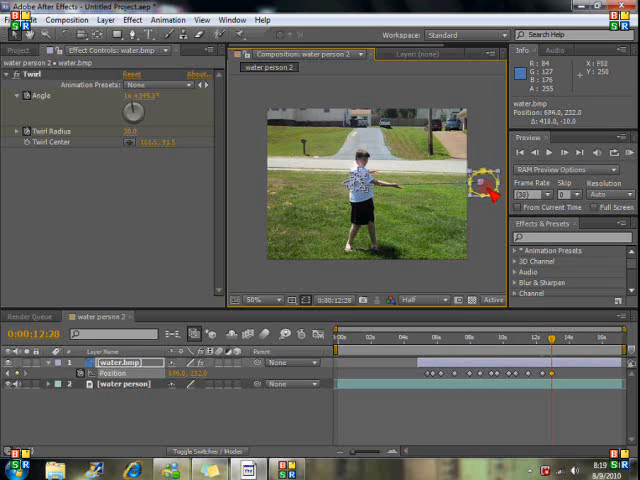
left_click_drag(485, 190, 432, 183)
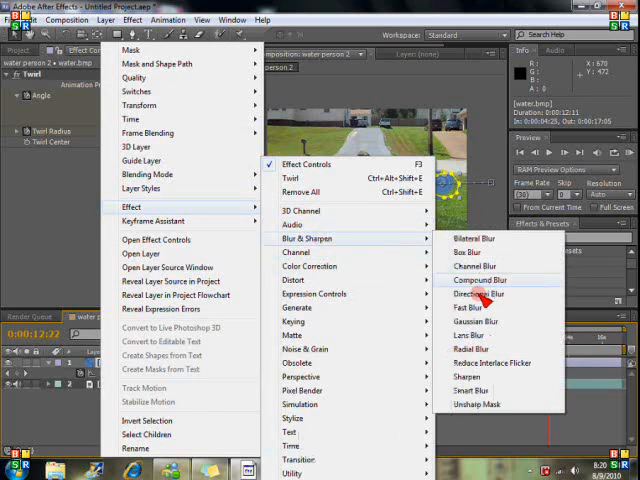
- Choose Effect > Blur & Sharpen > Directional Blur for the water.bmp layer
left_click(480, 294)
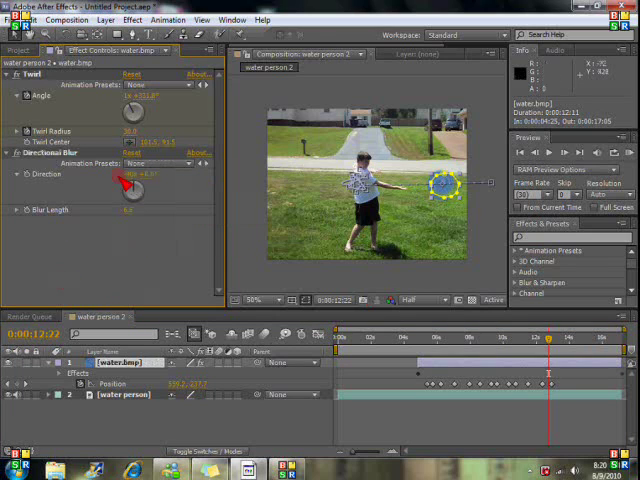
left_click(165, 162)
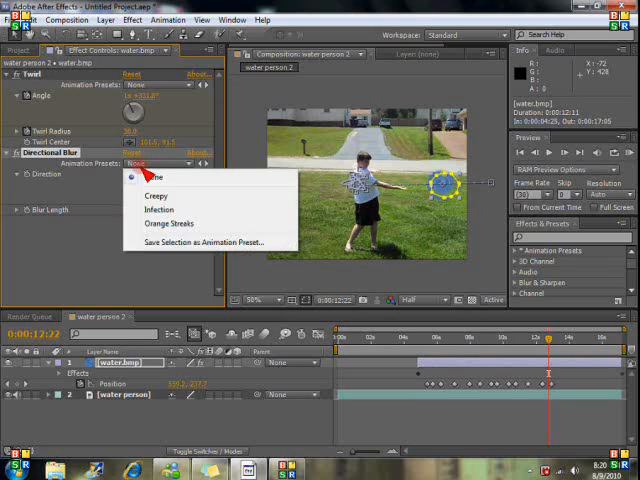
left_click(156, 178)
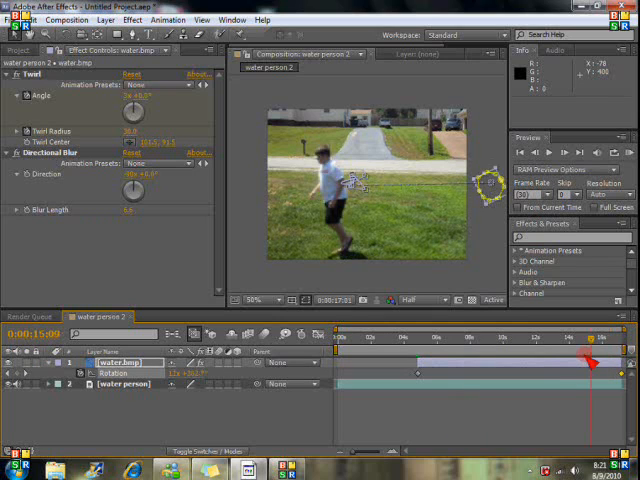
- Scrub the timeline back to review the water ball's rotation animation
left_click_drag(587, 340, 527, 340)
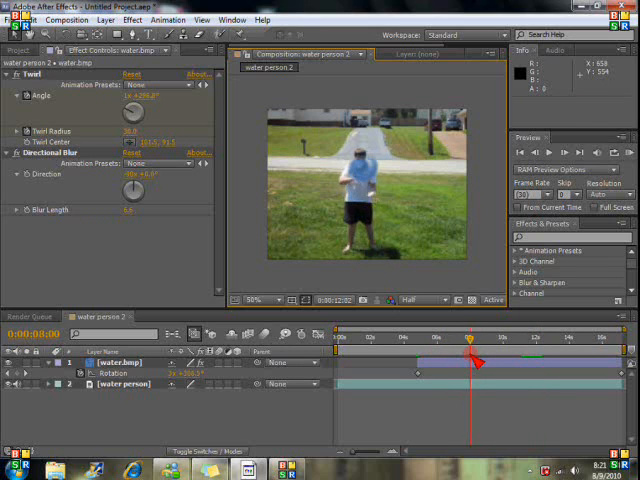
- Scrub through the spin and fly-away, then start rendering the water person 2 composition
left_click_drag(470, 338, 498, 338)
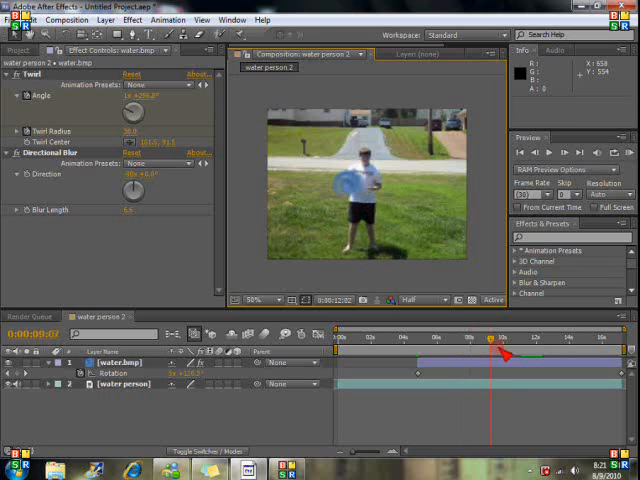
left_click_drag(495, 338, 540, 338)
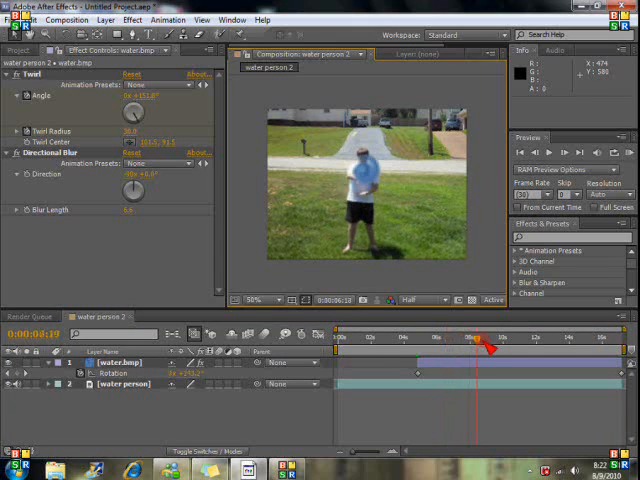
left_click_drag(480, 338, 535, 338)
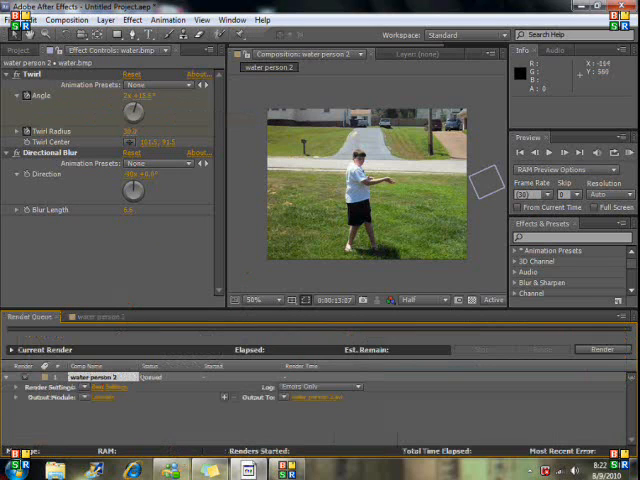
left_click(601, 349)
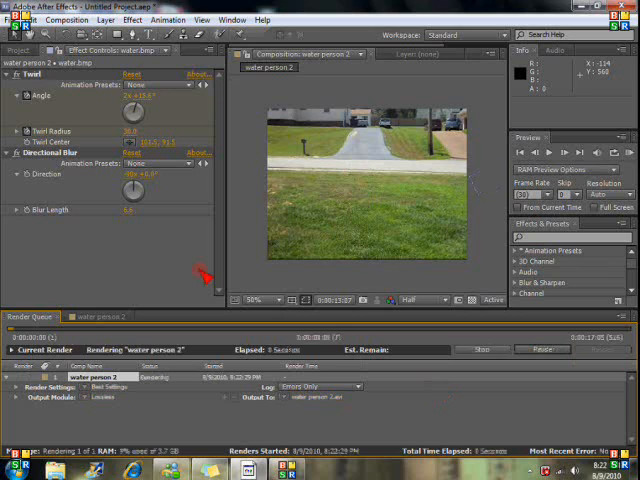